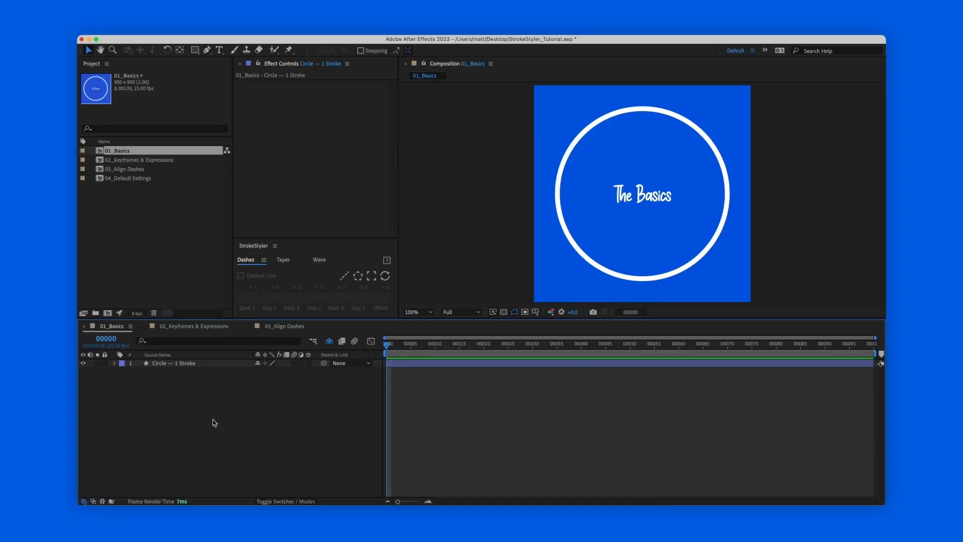
# Expand the Circle layer's Contents and Group 1, then select Stroke 1.
pyautogui.click(113, 363)
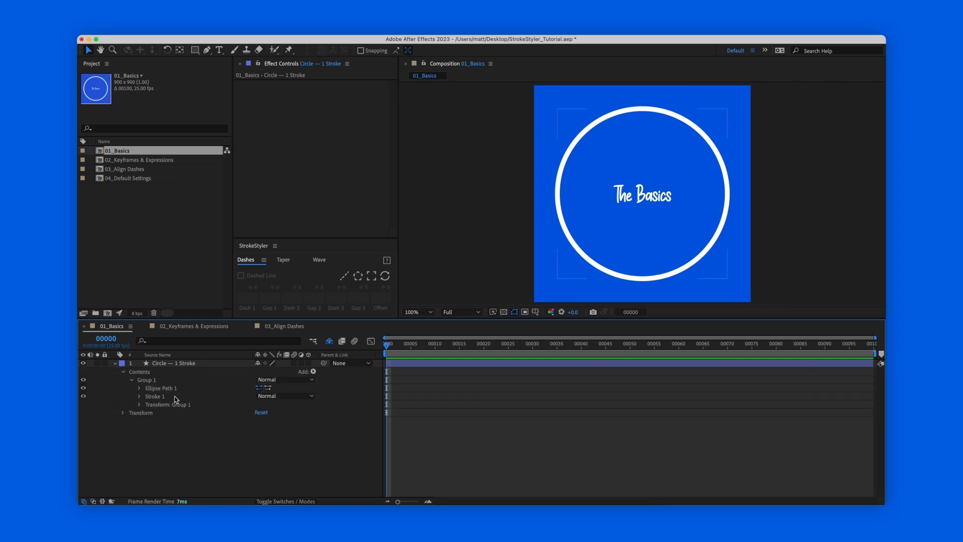
pyautogui.click(155, 397)
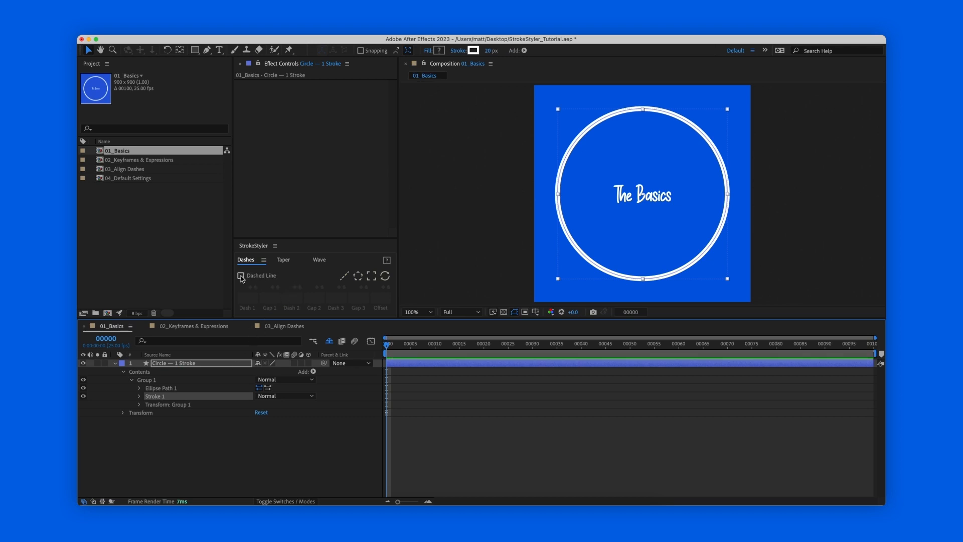
# Enable Dashed Line in StrokeStyler with Dash 1 at 50 and Gap 1 at 25.
pyautogui.click(240, 275)
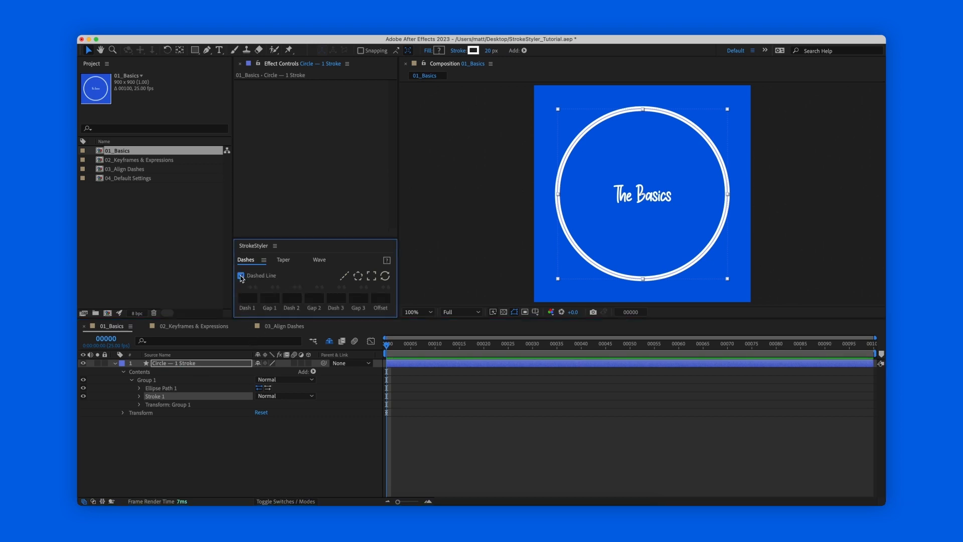
pyautogui.click(241, 275)
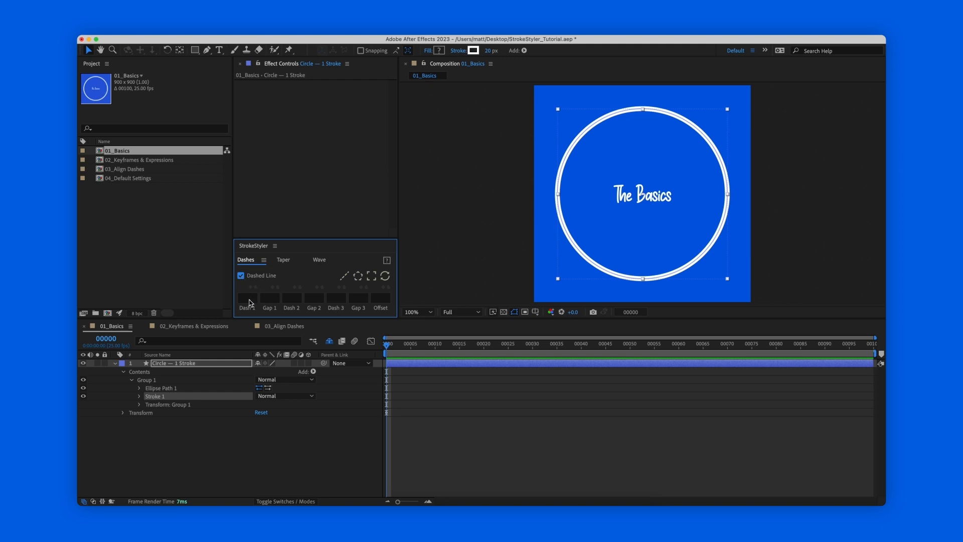
pyautogui.click(248, 298)
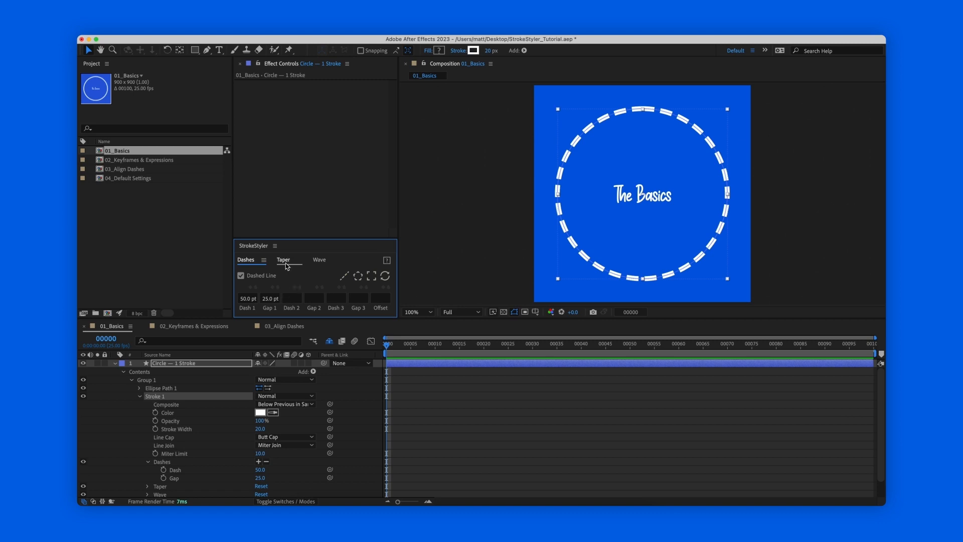
# Browse the StrokeStyler Taper and Wave tabs for the circle's stroke.
pyautogui.click(283, 260)
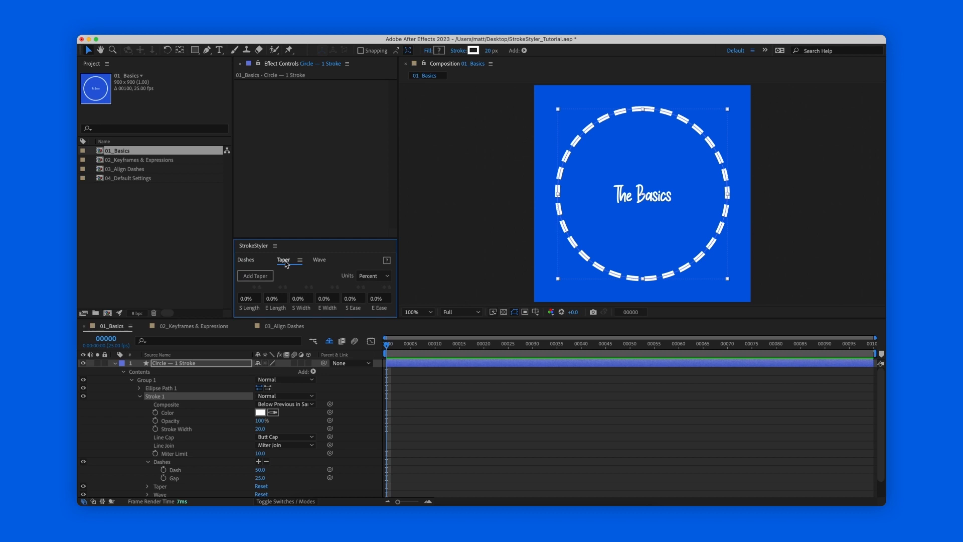
pyautogui.click(319, 260)
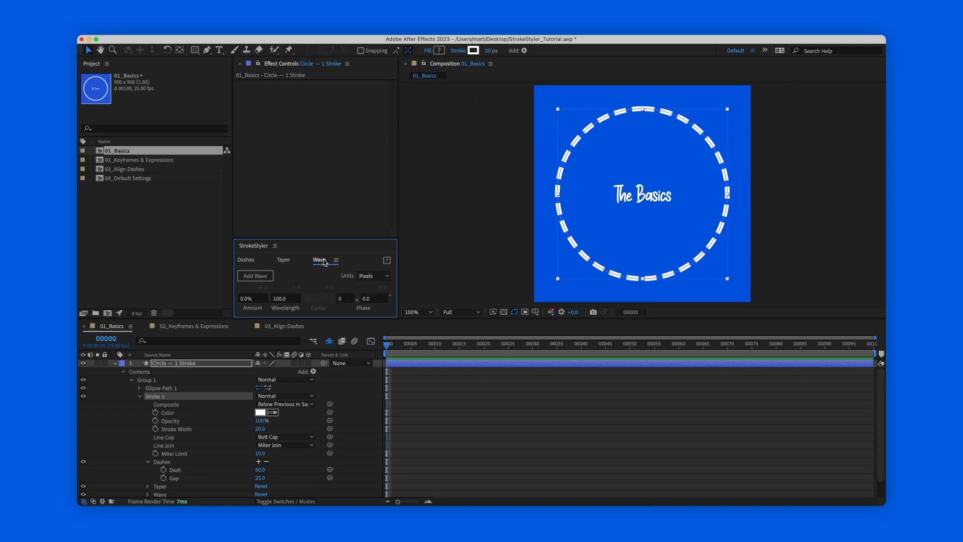
pyautogui.click(192, 325)
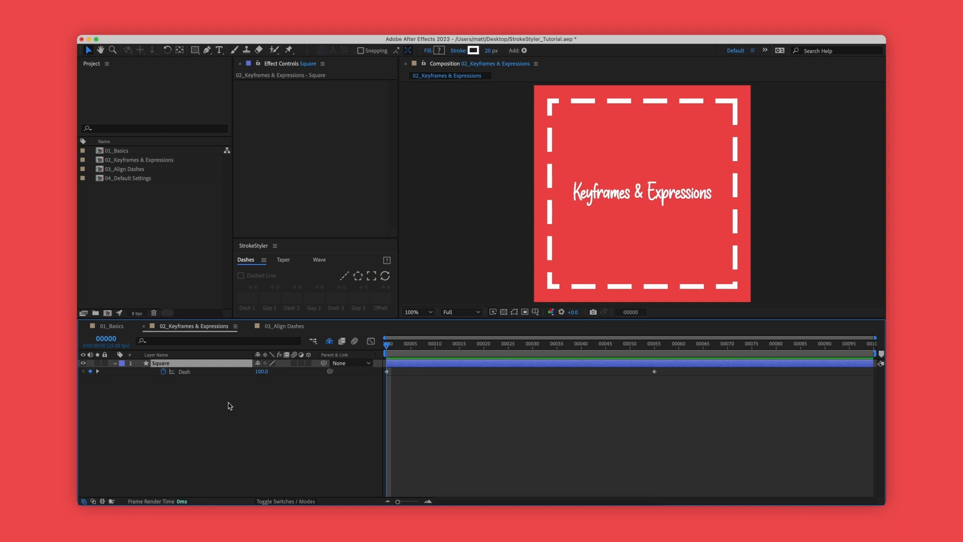
# Select the Square layer's Dash property so StrokeStyler shows 100 pt dash, 0 pt gap.
pyautogui.click(240, 276)
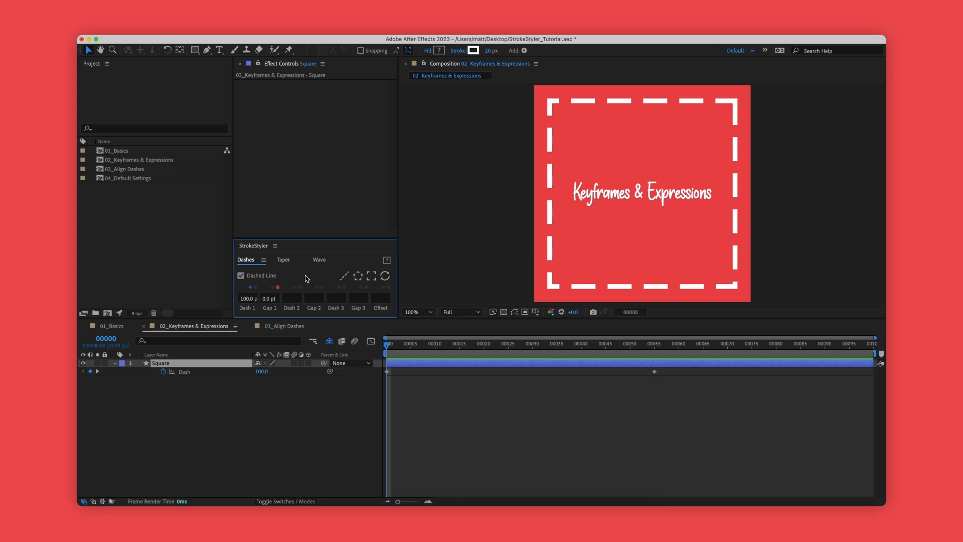
pyautogui.moveTo(466, 376)
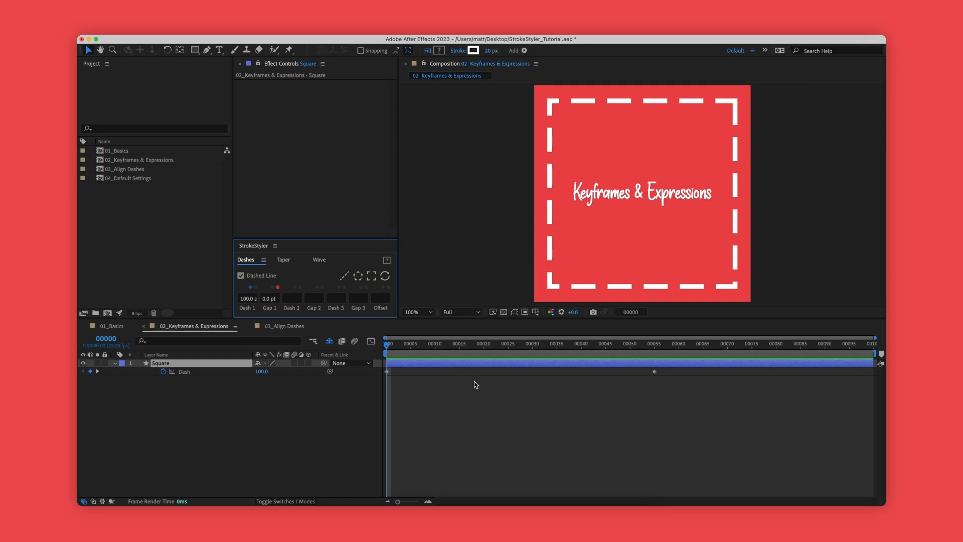
# At frame 26, keyframe the square's Dash 1 length to 150.
pyautogui.click(444, 344)
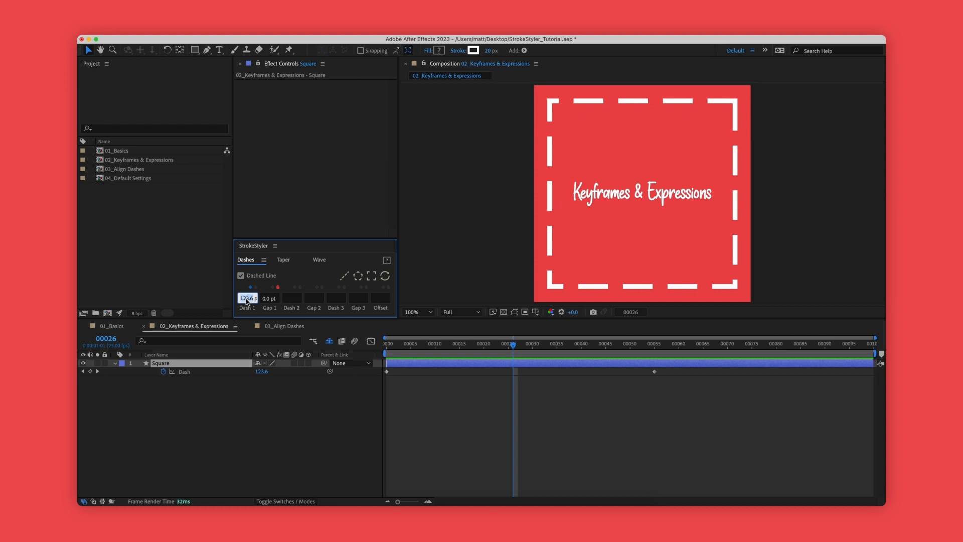
pyautogui.write('150.0')
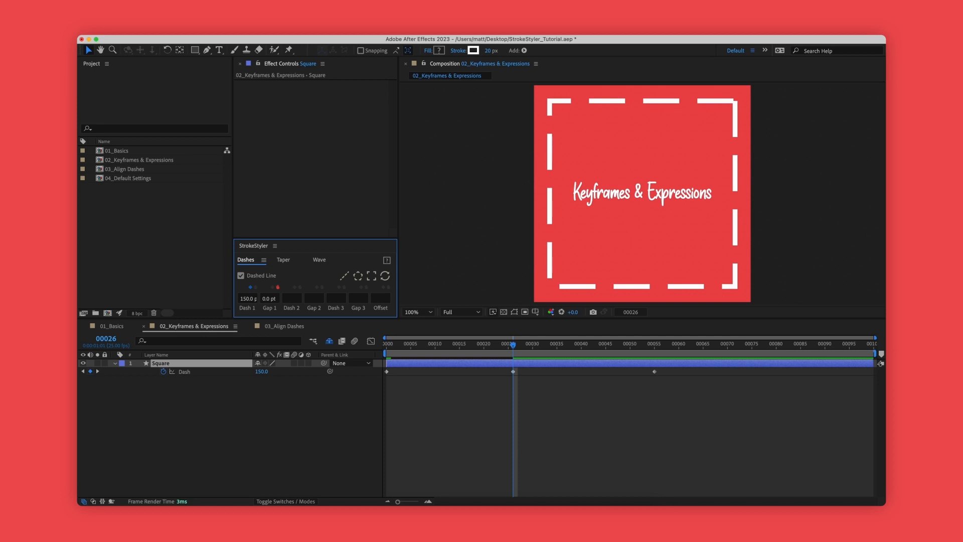
pyautogui.click(284, 326)
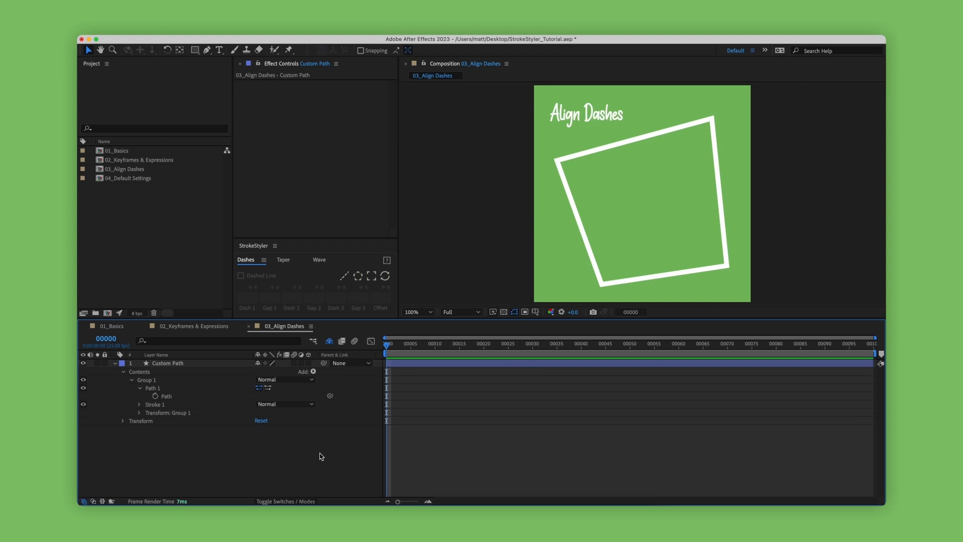
# Select the Path property under Custom Path > Contents > Group 1 > Path 1.
pyautogui.click(152, 388)
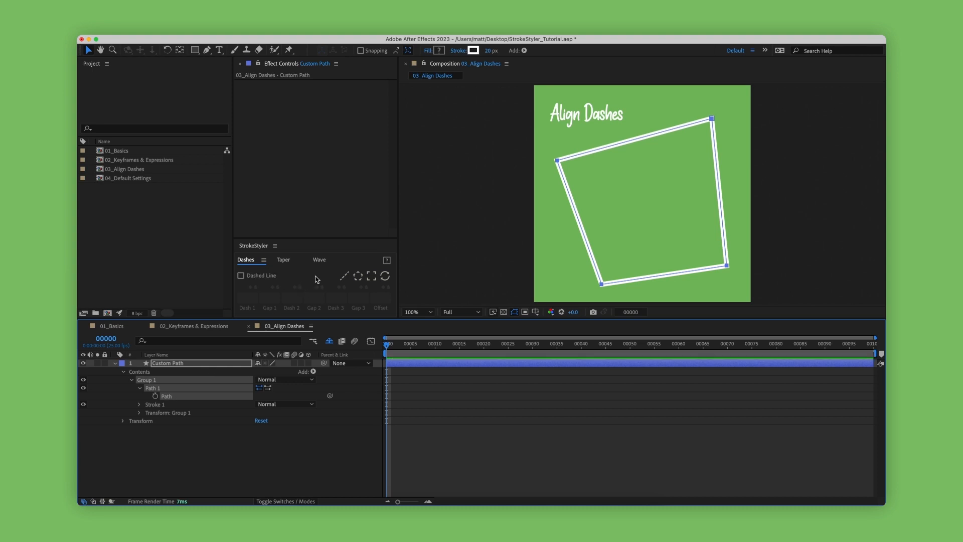
# Generate an SS Shape layer with corner-aligned dashes along the custom path.
pyautogui.click(345, 276)
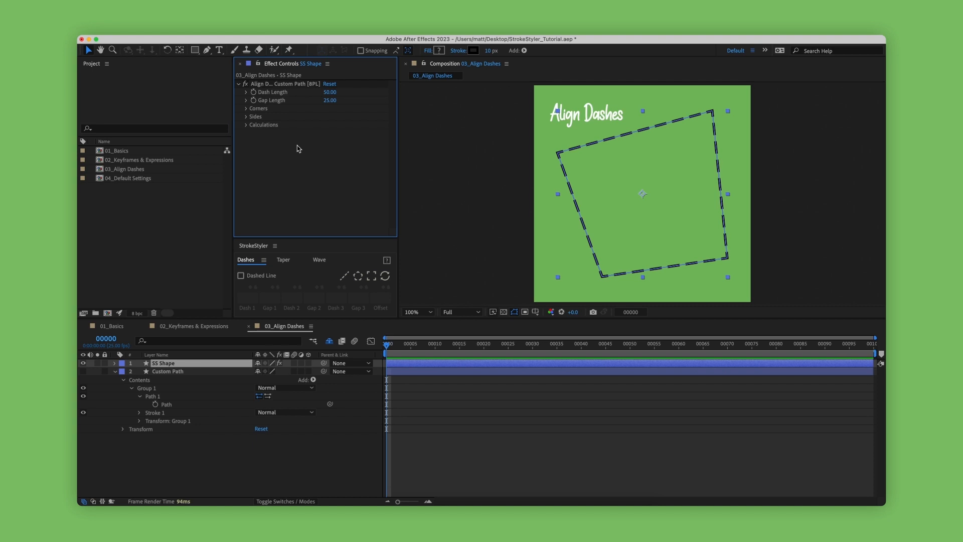
# Set the Align Dashes effect's Dash Length to 80 and Gap Length to 10.
pyautogui.click(330, 92)
pyautogui.write('80')
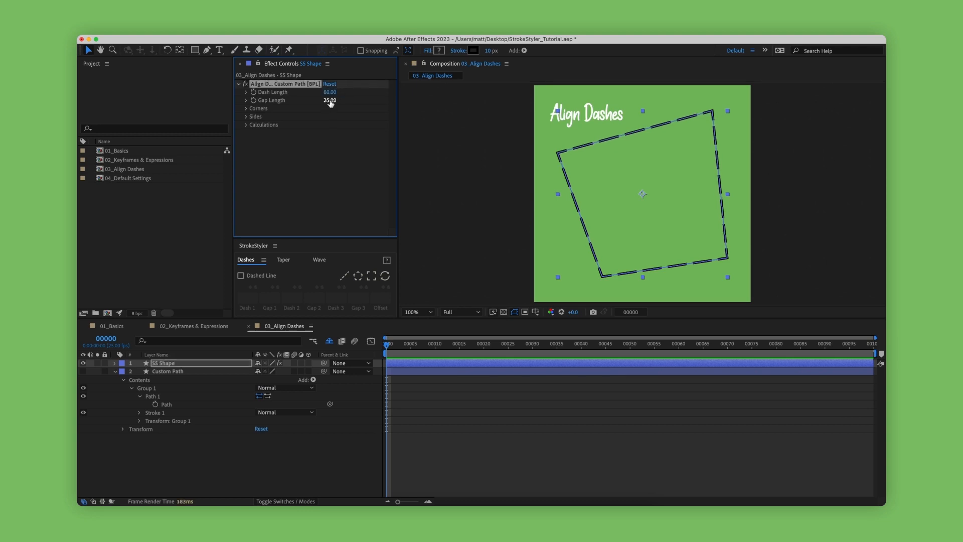
pyautogui.click(330, 100)
pyautogui.write('10')
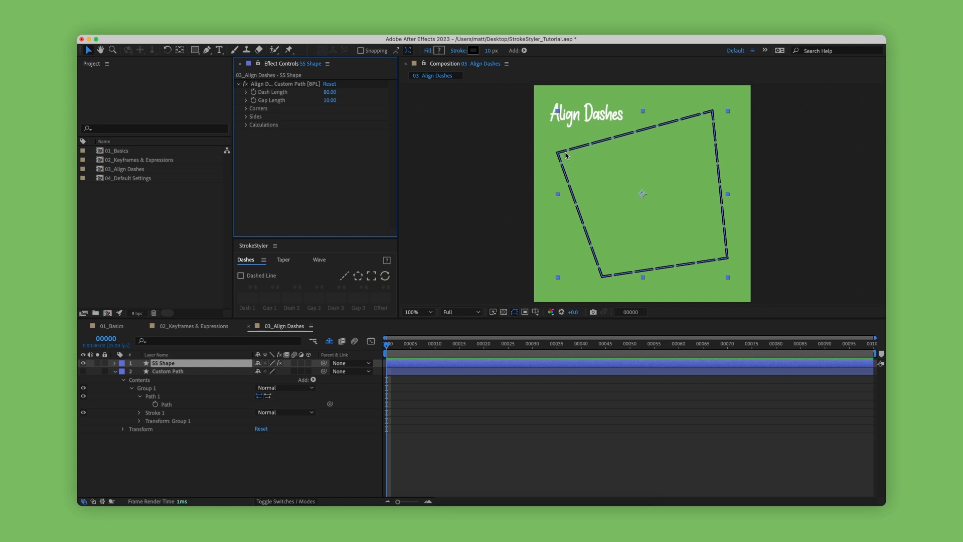
pyautogui.moveTo(631, 265)
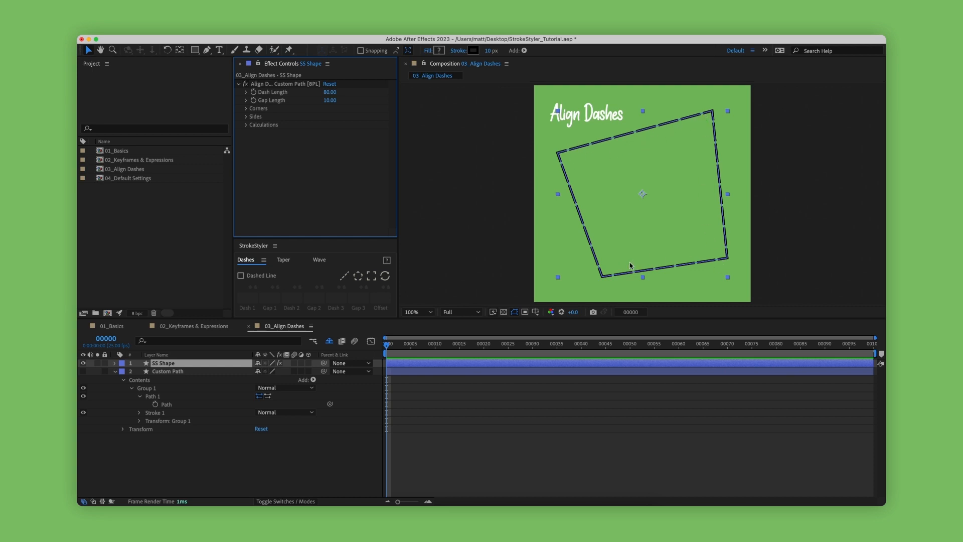
pyautogui.moveTo(299, 92)
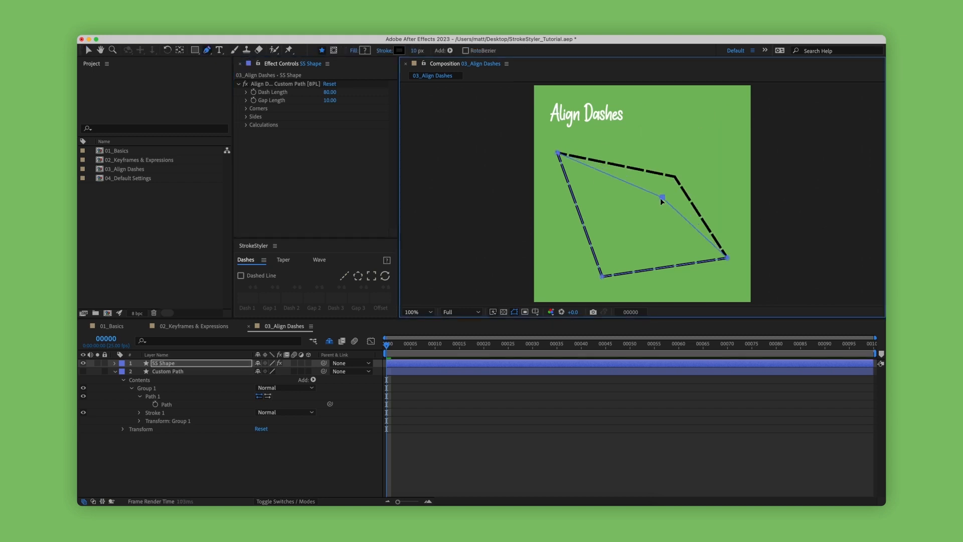
# Drag two corners of the custom path, one toward the lower right.
pyautogui.moveTo(660, 200); pyautogui.dragTo(655, 209)
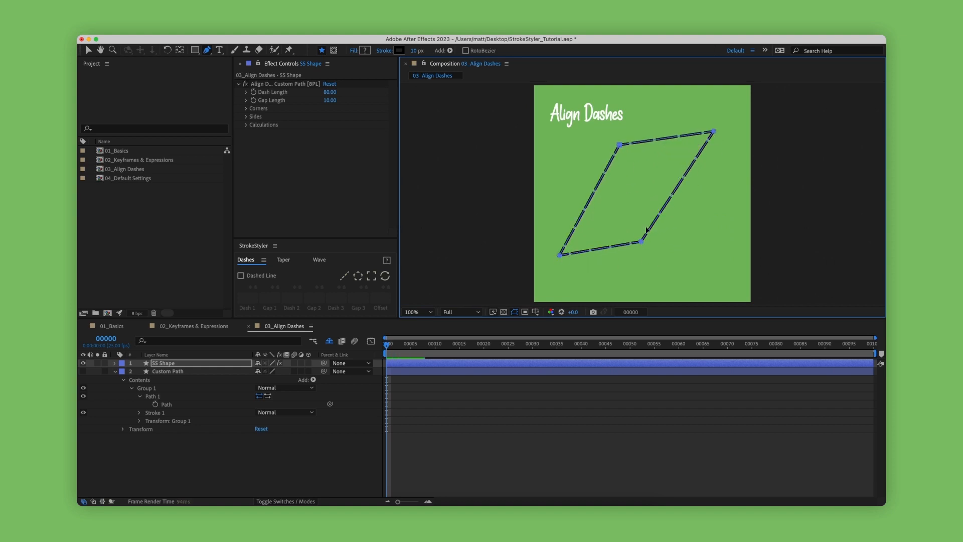
pyautogui.moveTo(642, 240); pyautogui.dragTo(716, 277)
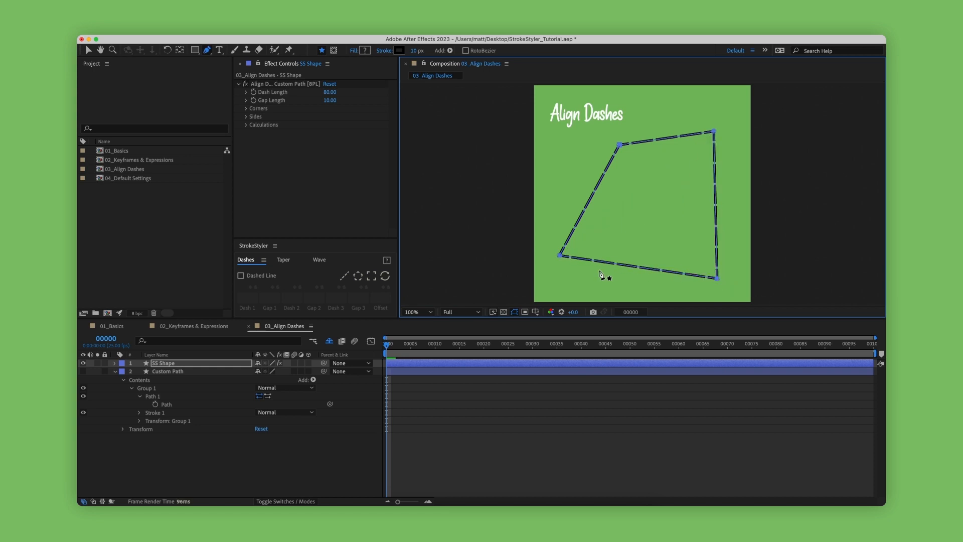